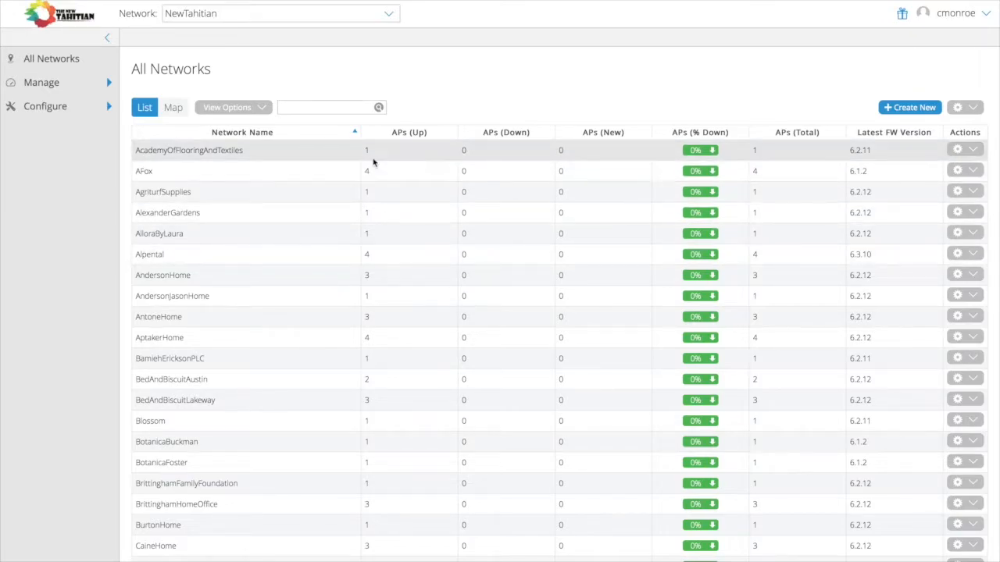
pyautogui.moveTo(877, 150)
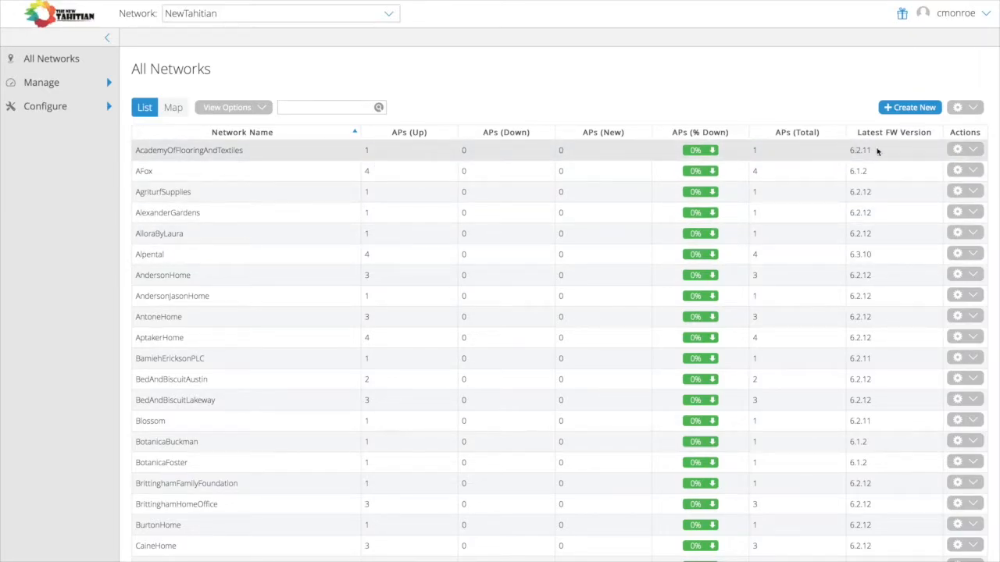
# - Expand the Manage section in the sidebar to reveal the NewTahitian network pages
pyautogui.click(40, 82)
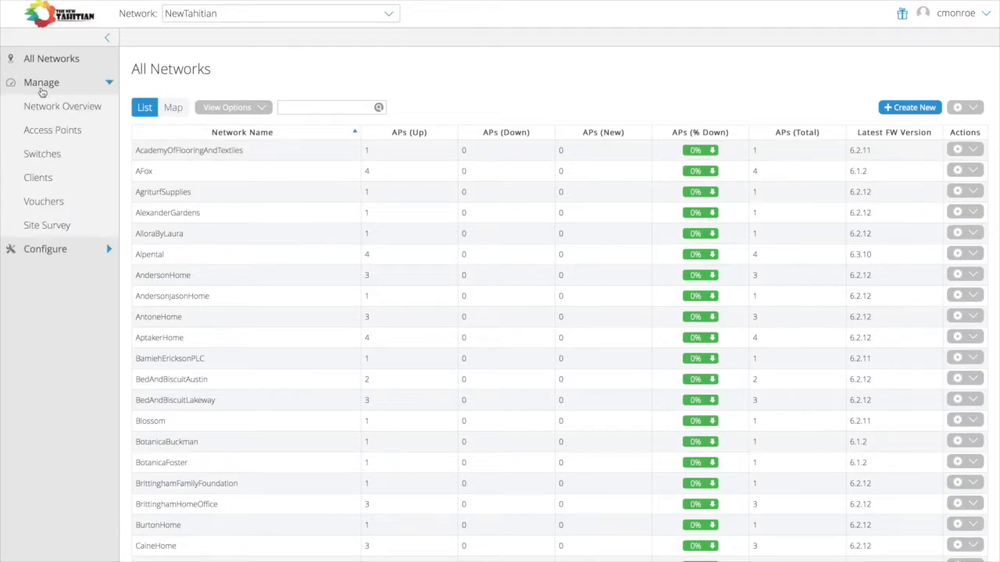
# - Show the Network Overview with last-day usage, top applications and top clients
pyautogui.click(63, 107)
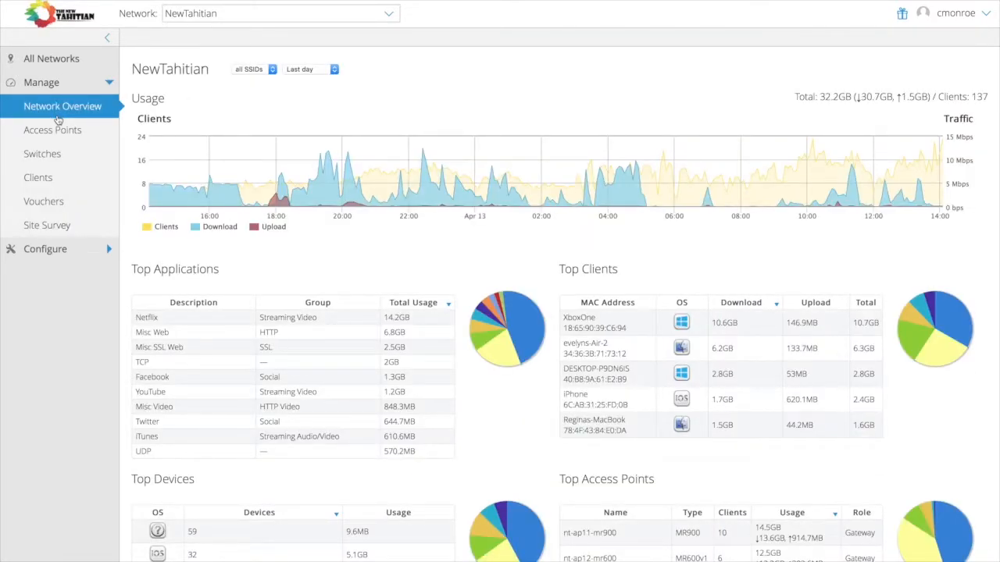
pyautogui.moveTo(347, 160)
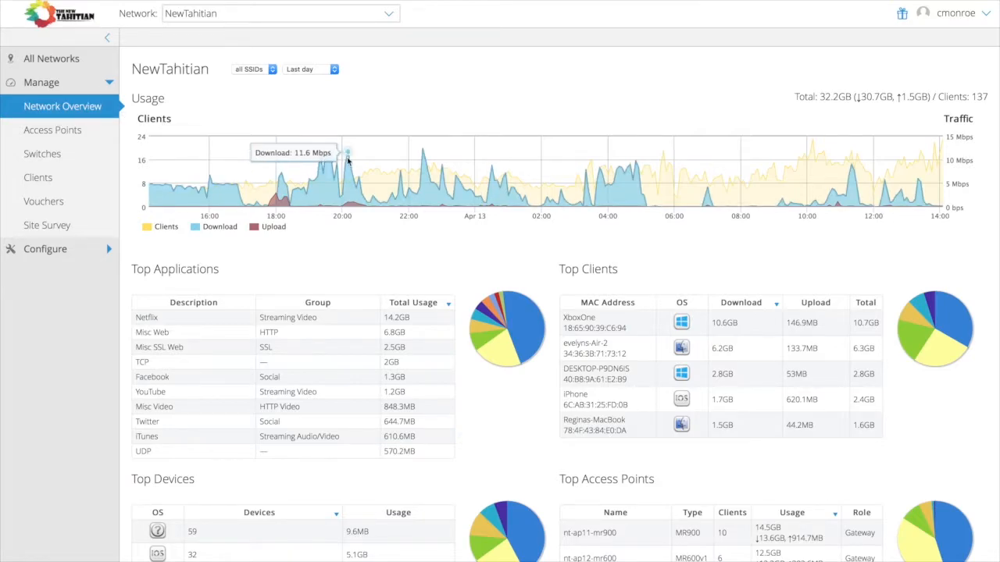
pyautogui.moveTo(81, 83)
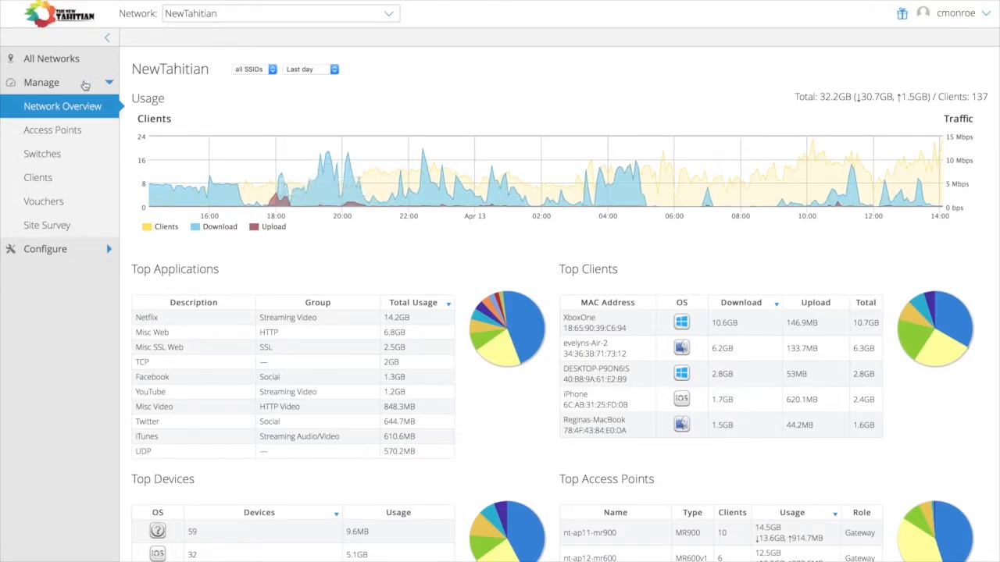
pyautogui.moveTo(81, 141)
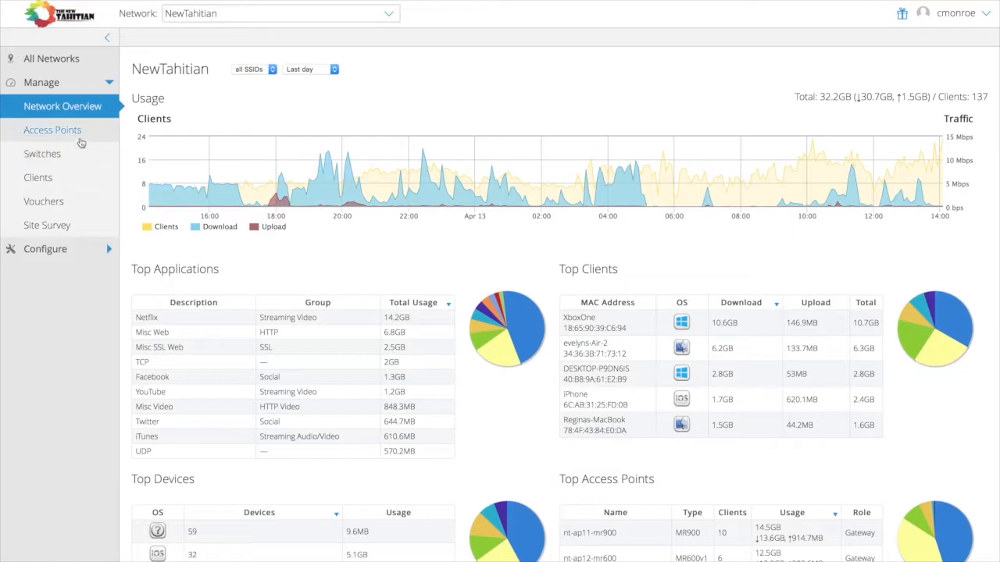
# - List the access points, then view and close nt-ap02-mr600's details
pyautogui.click(53, 129)
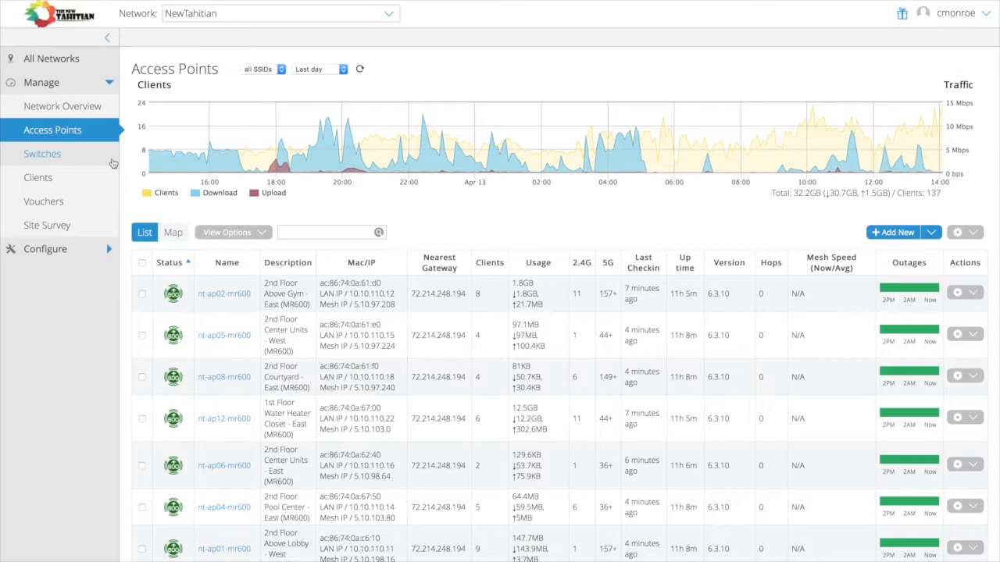
pyautogui.click(225, 293)
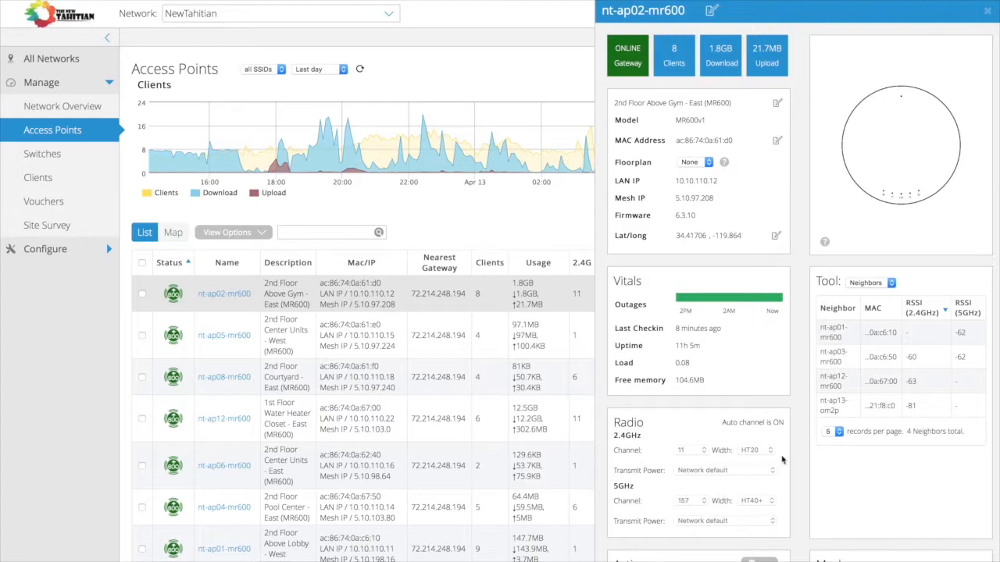
pyautogui.click(986, 10)
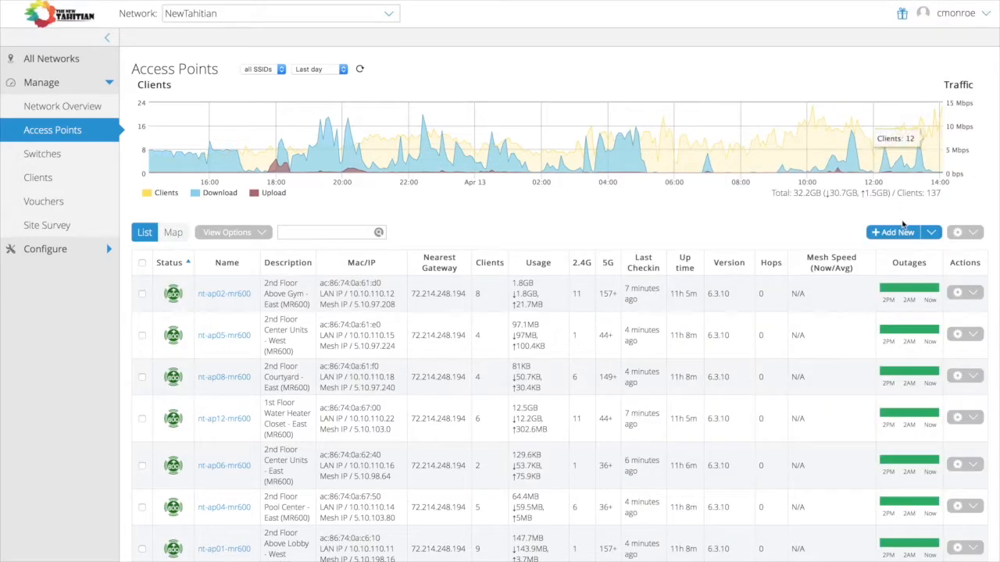
# - Add an access point named AP2 with its MAC address, then view its details on the map
pyautogui.click(173, 232)
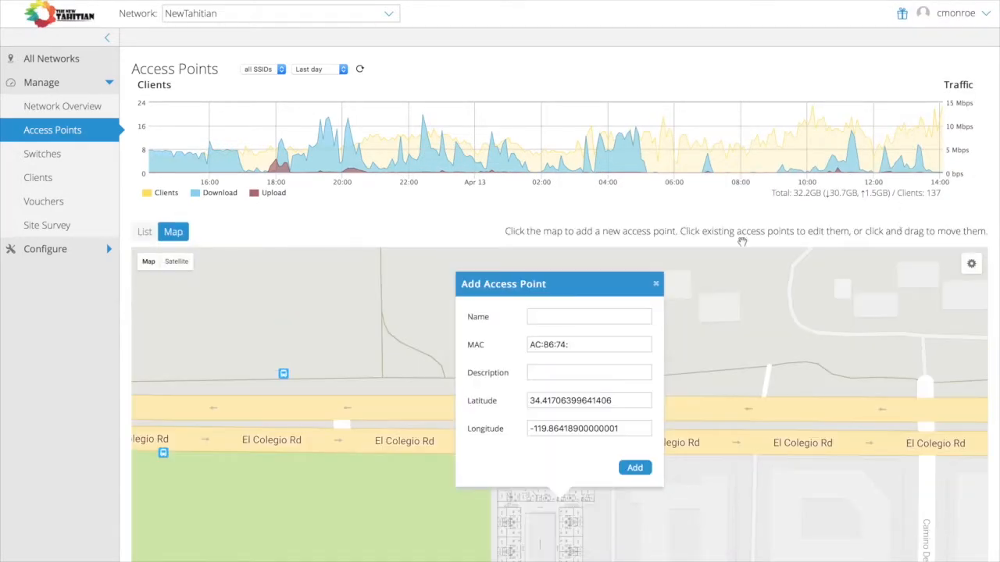
pyautogui.click(588, 316)
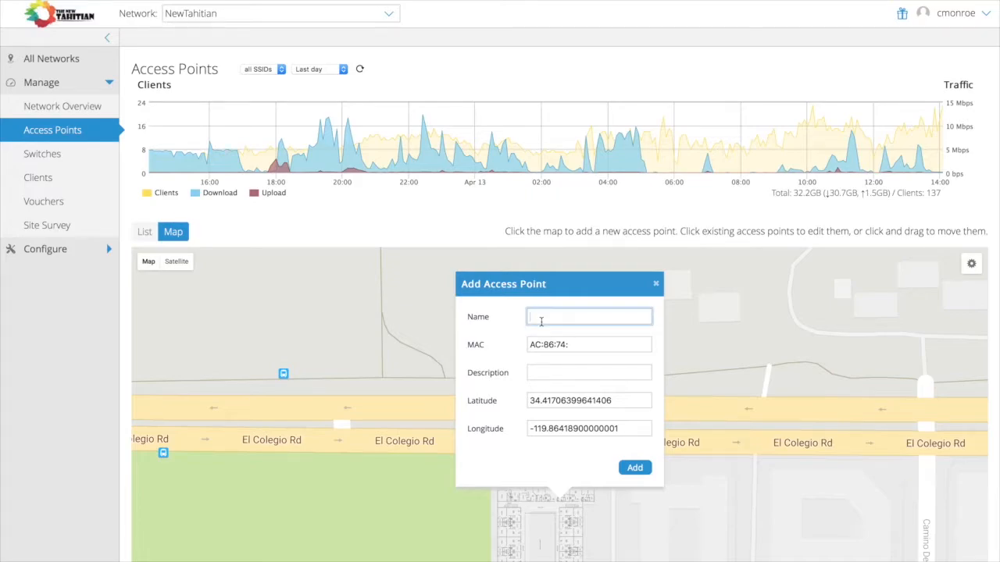
pyautogui.write('AP2')
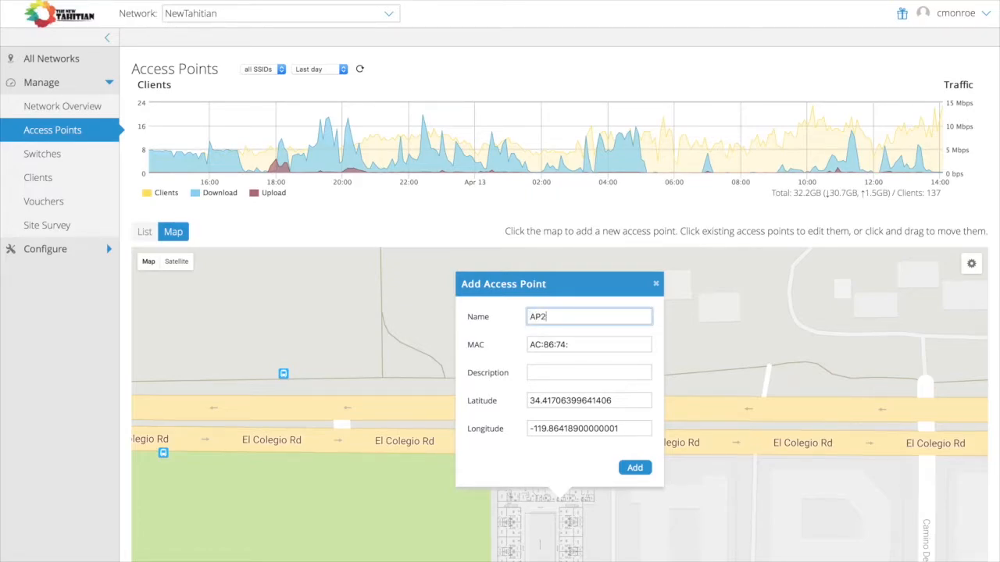
pyautogui.click(589, 344)
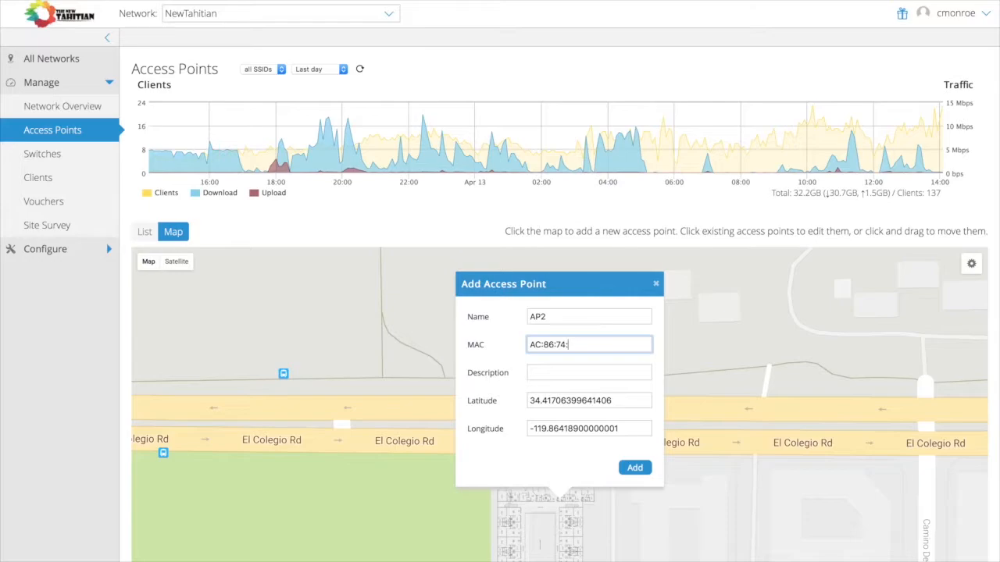
pyautogui.click(635, 467)
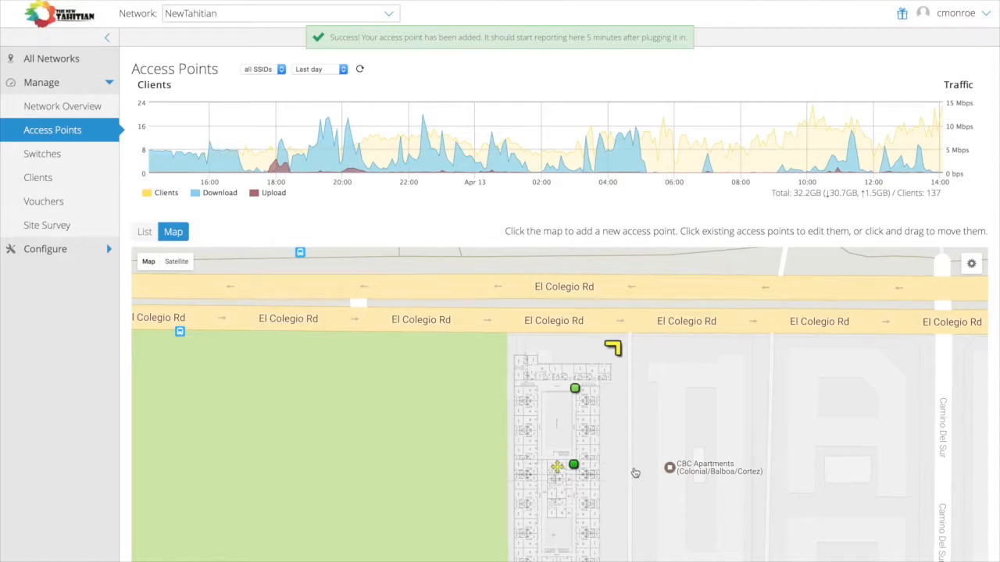
pyautogui.moveTo(575, 392)
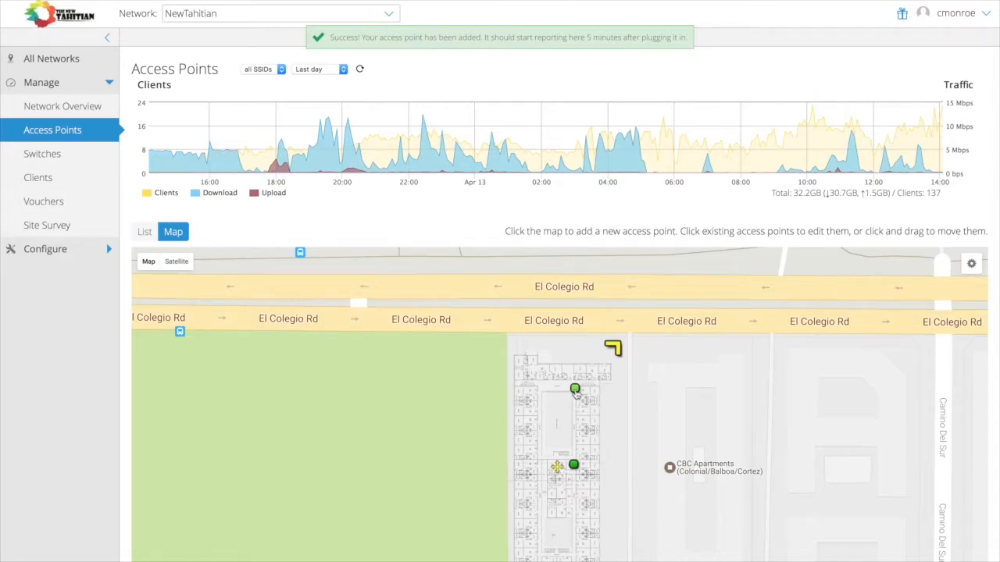
pyautogui.click(574, 390)
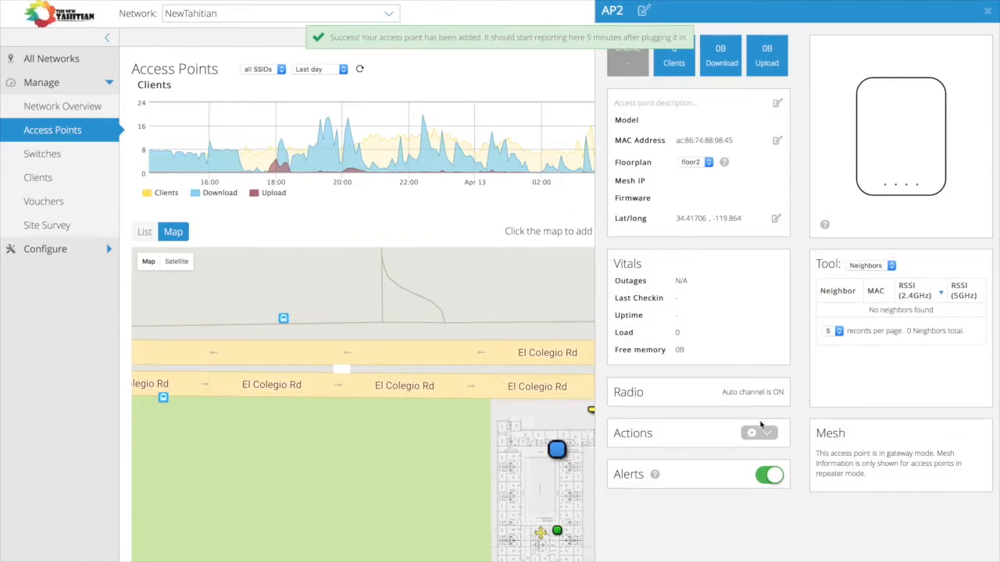
# - Show the Switches page listing switch tahitian-sw1-28p
pyautogui.click(42, 153)
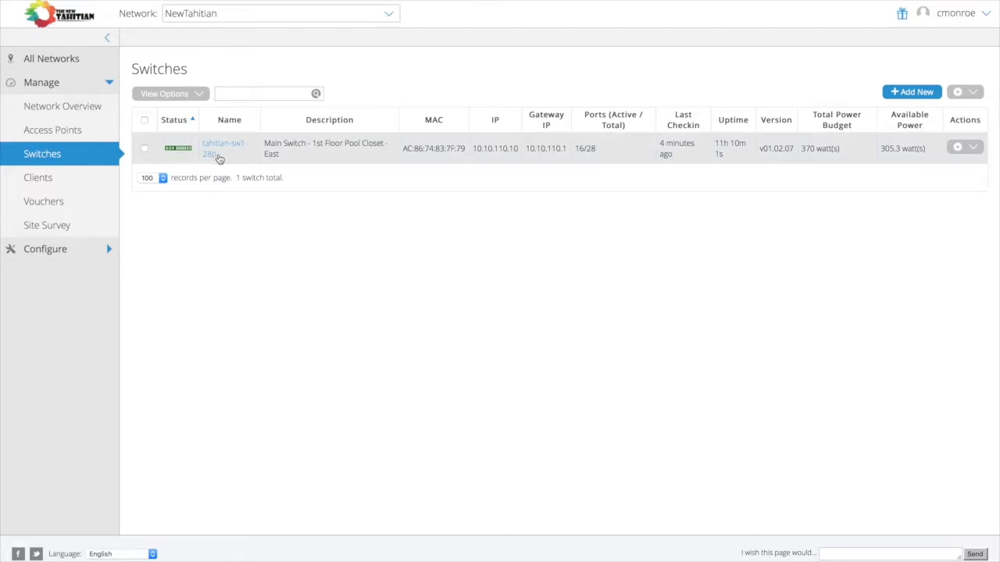
# - View the port layout with VLAN and PoE settings for switch tahitian-sw1-28p
pyautogui.click(222, 148)
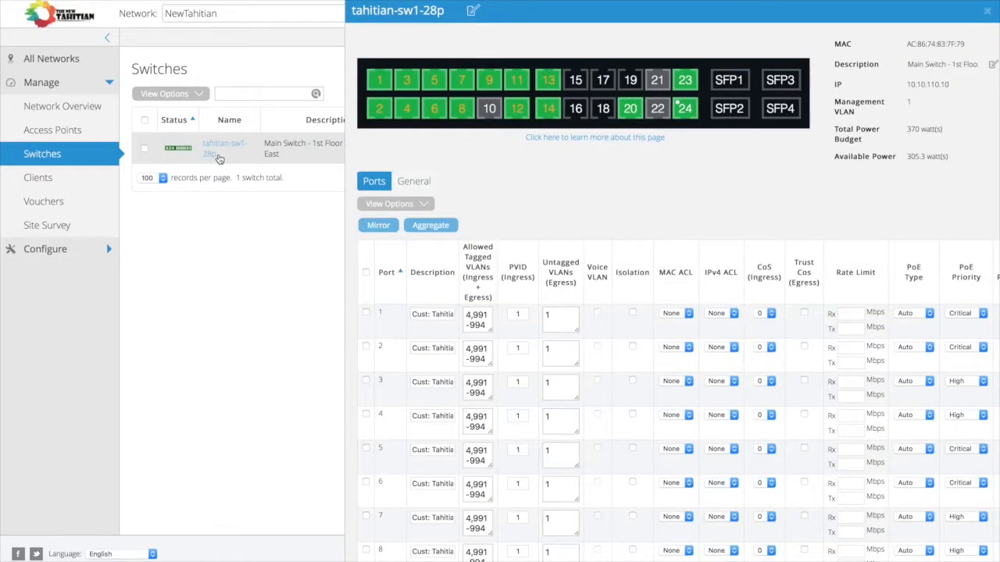
pyautogui.moveTo(615, 180)
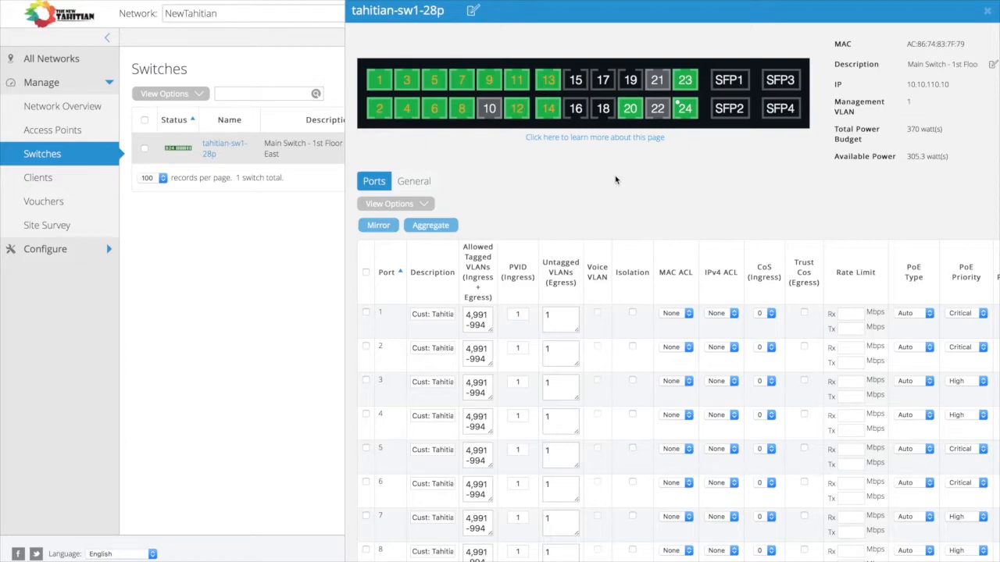
pyautogui.moveTo(650, 195)
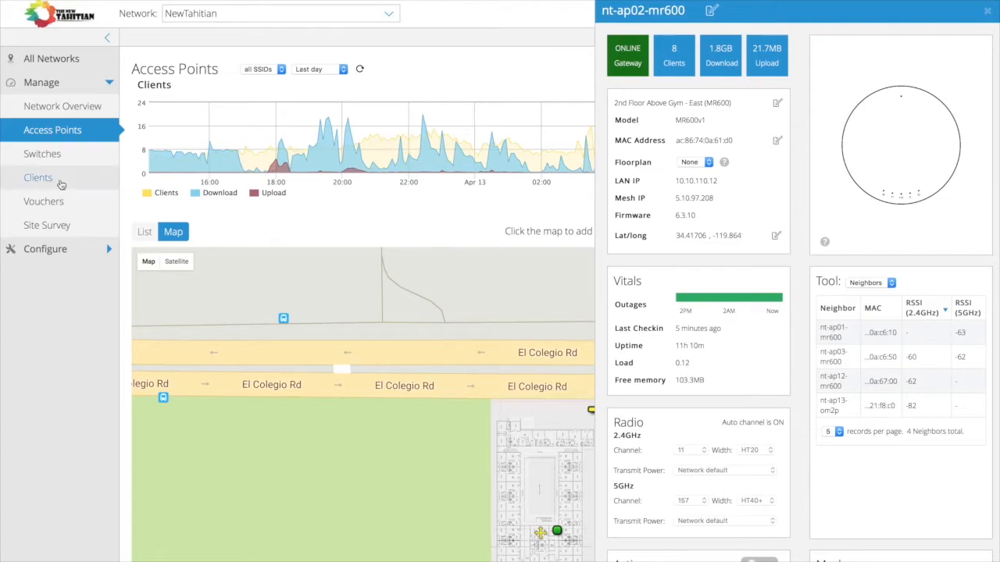
# - Show the Clients page and scroll through the traffic, application breakdown and client list
pyautogui.click(38, 177)
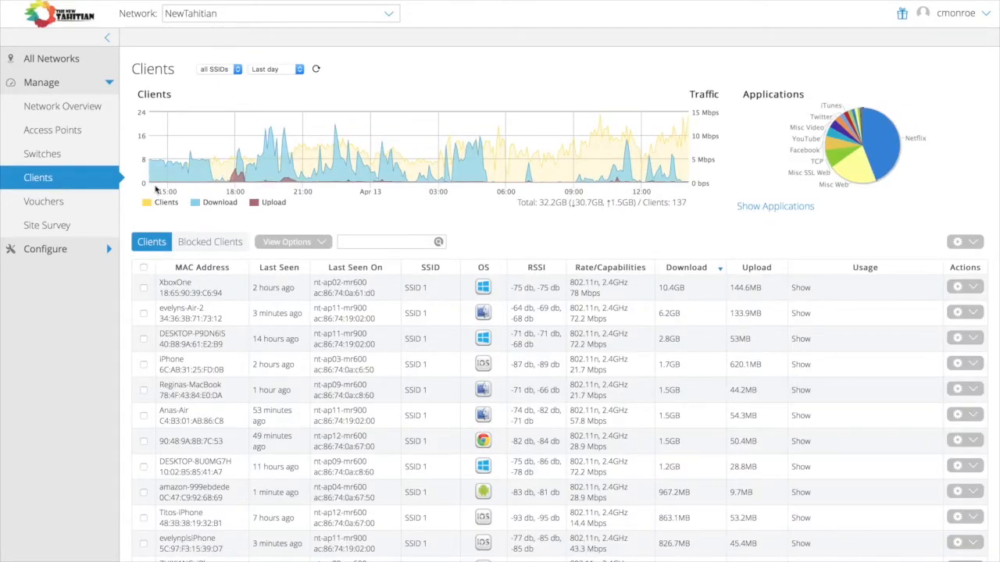
pyautogui.scroll(-3)
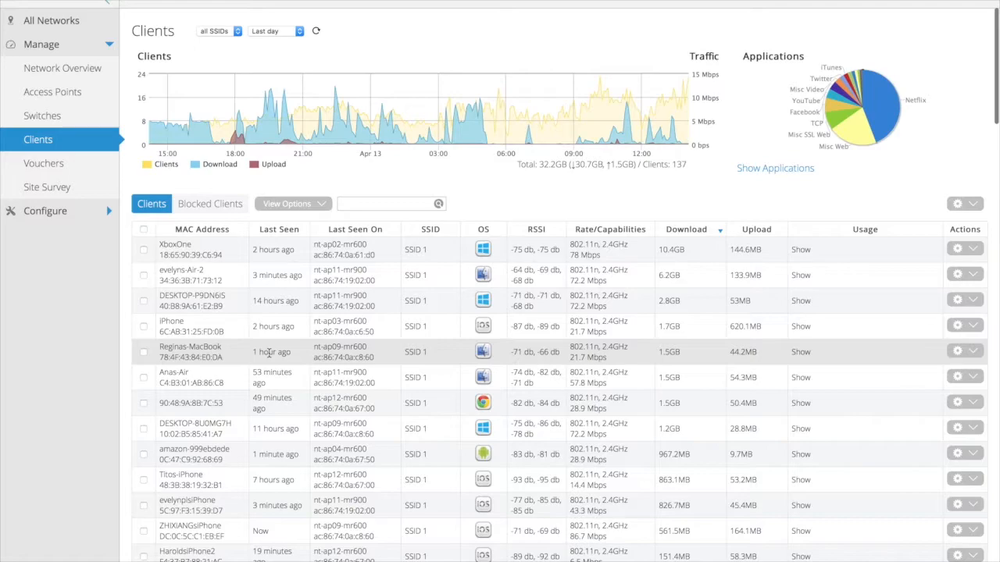
pyautogui.moveTo(867, 132)
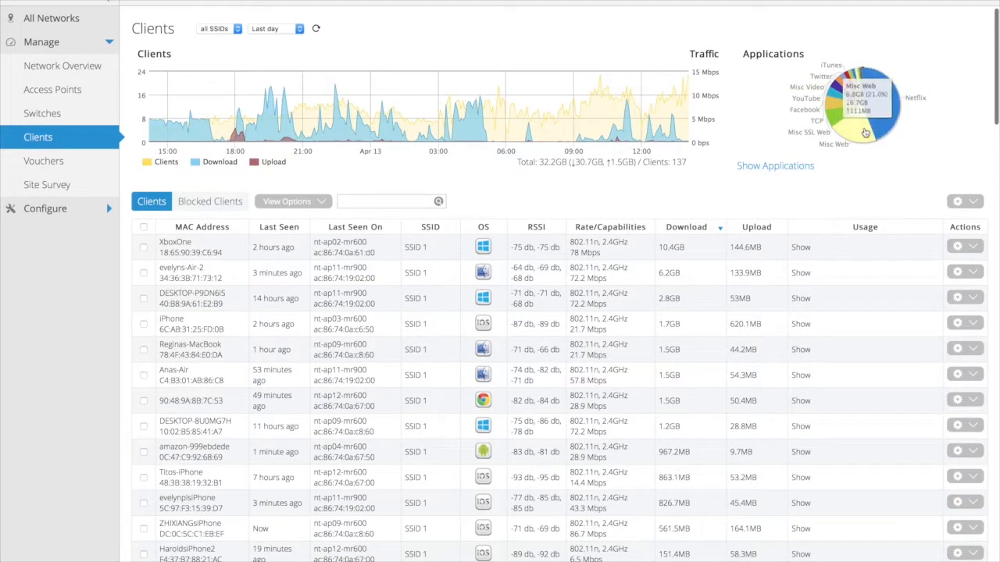
pyautogui.moveTo(858, 84)
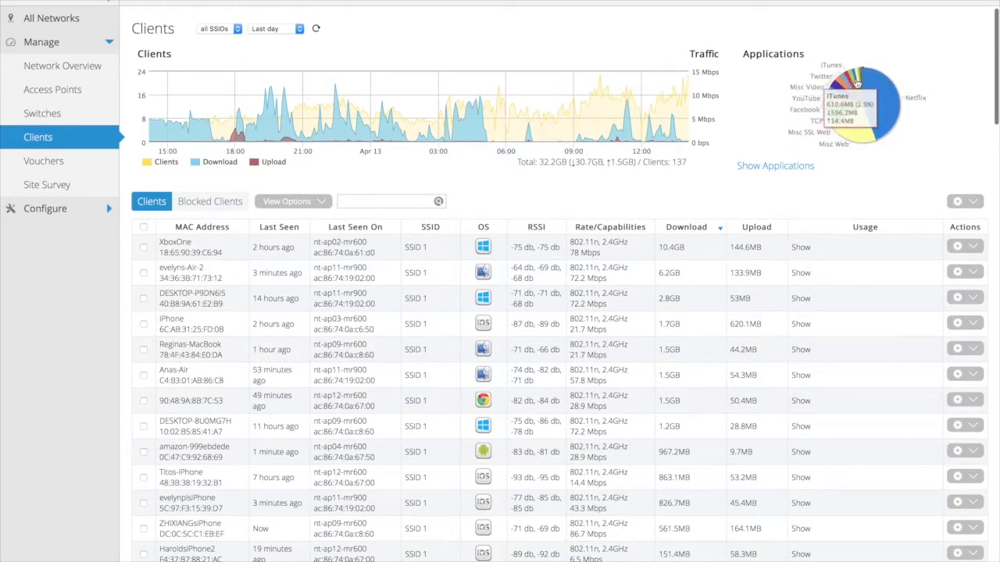
pyautogui.moveTo(888, 100)
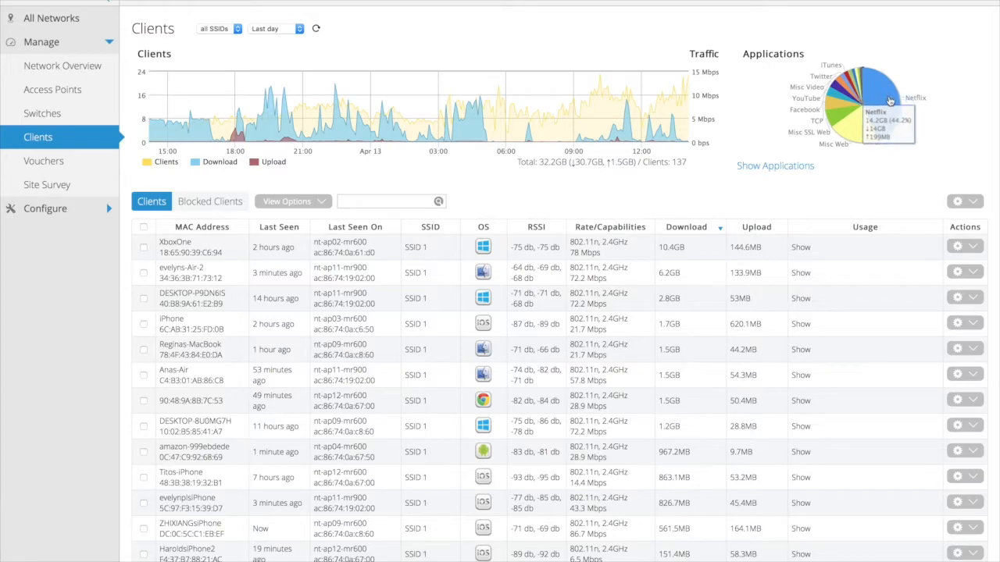
pyautogui.moveTo(914, 193)
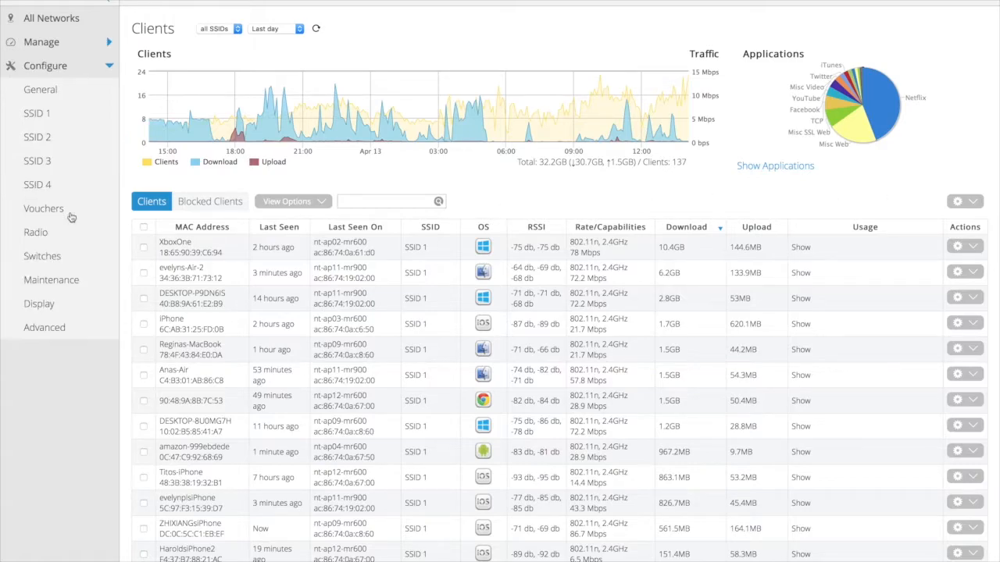
# - Open the SSID 1 SBLink settings and its splash page editor
pyautogui.click(36, 113)
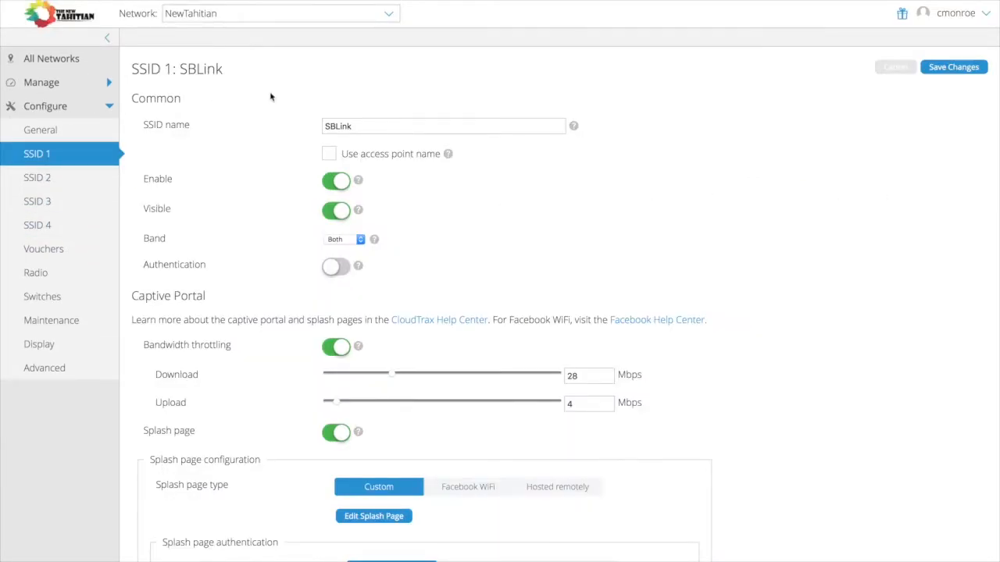
pyautogui.moveTo(773, 253)
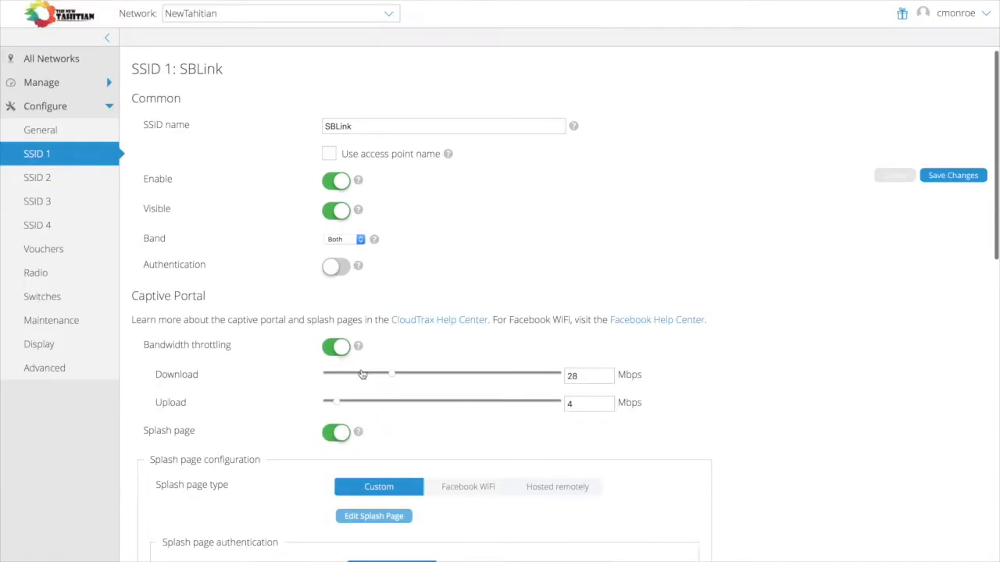
pyautogui.click(373, 516)
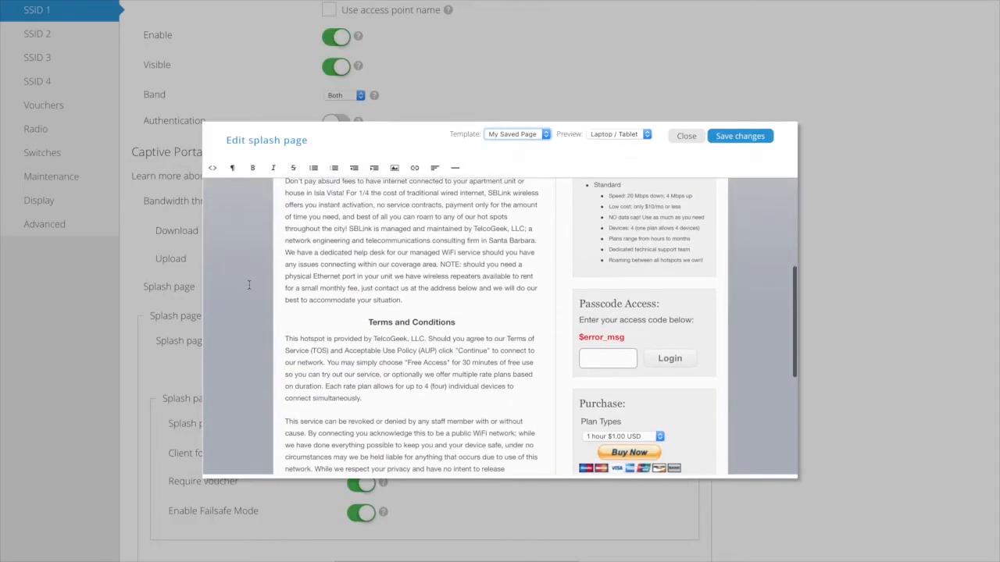
# - Scroll through SBLink's captive portal, walled garden, availability and advanced settings
pyautogui.scroll(-3)
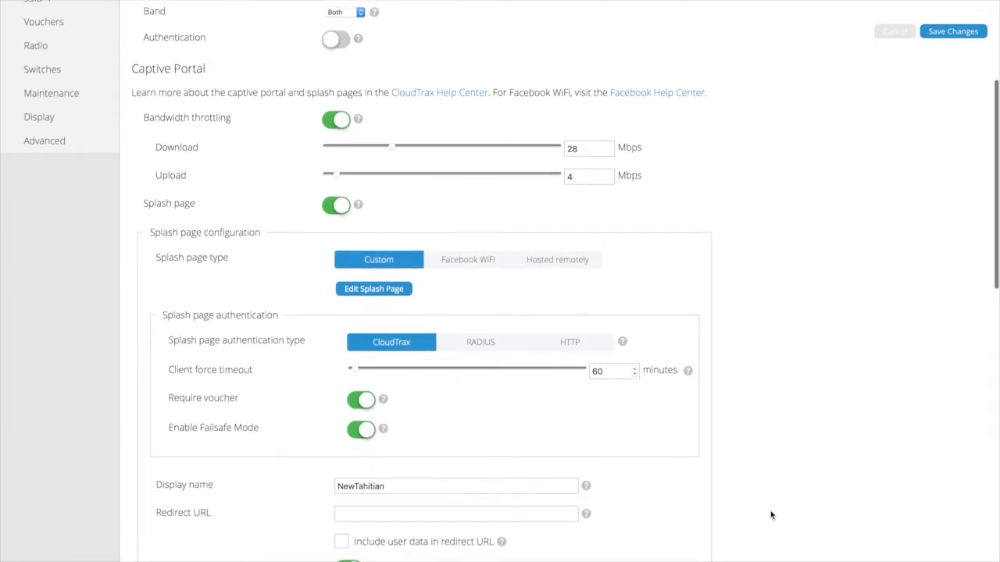
pyautogui.scroll(-3)
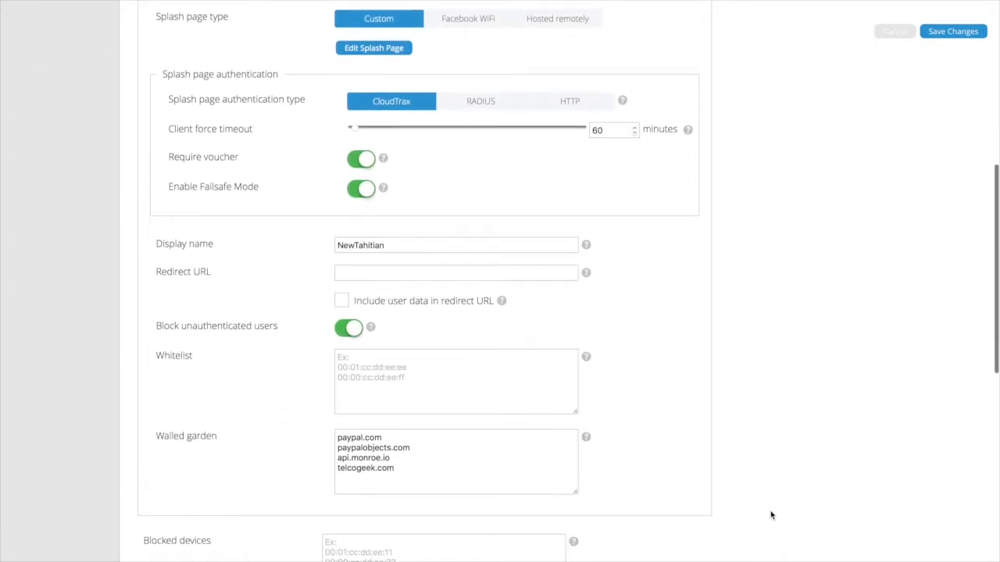
pyautogui.scroll(-3)
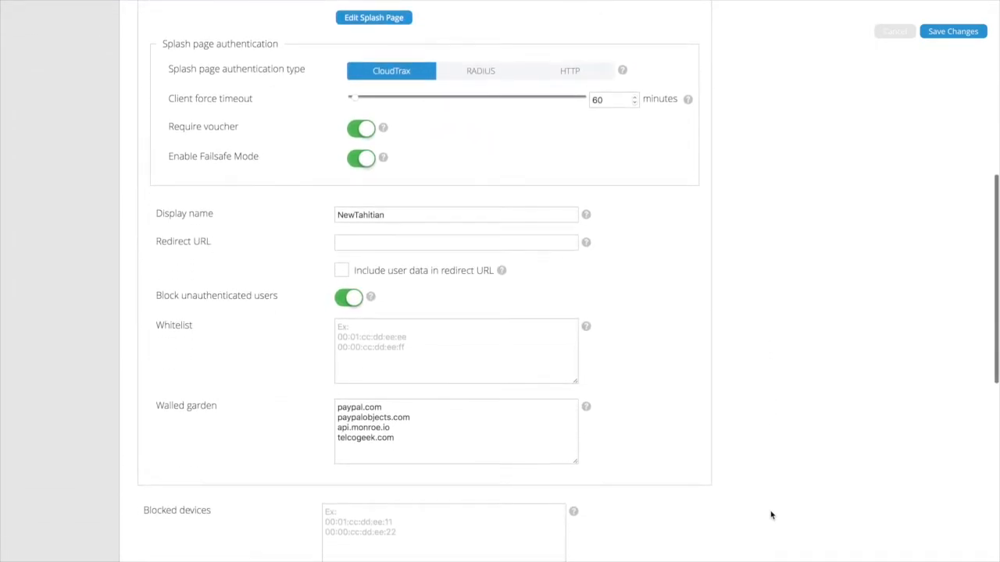
pyautogui.scroll(-3)
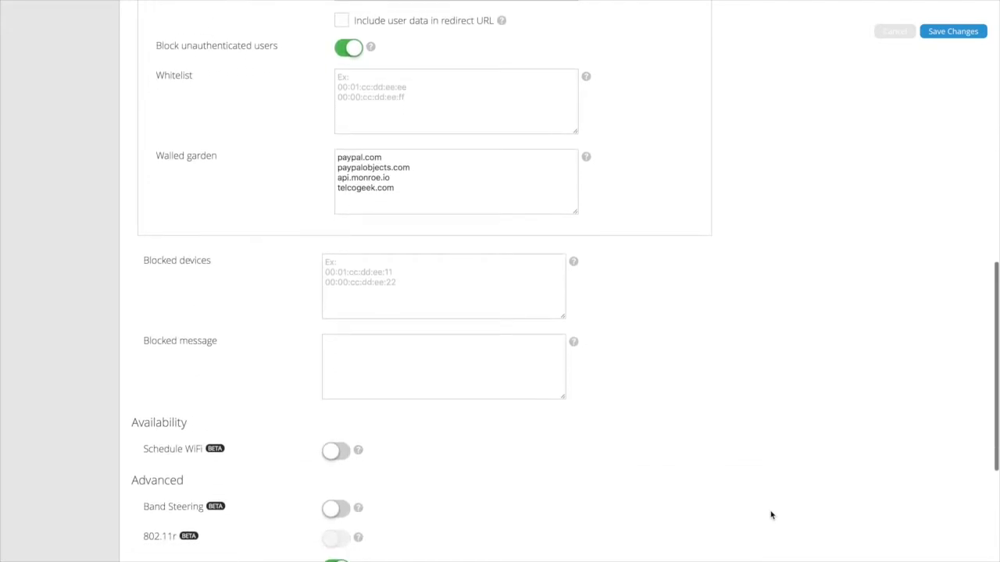
pyautogui.scroll(-3)
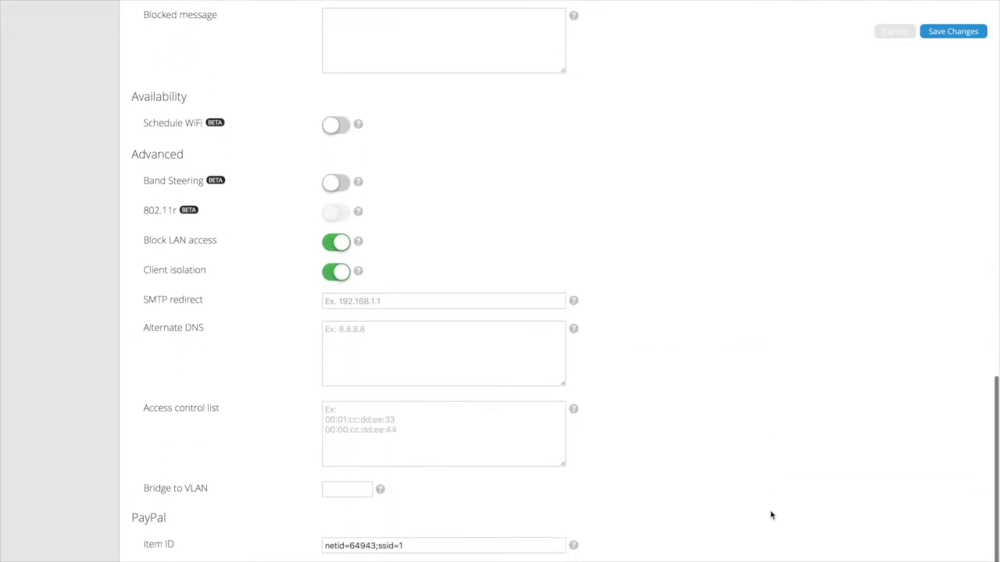
# - Turn on Schedule WiFi for SBLink with the Always On weekly schedule
pyautogui.click(335, 124)
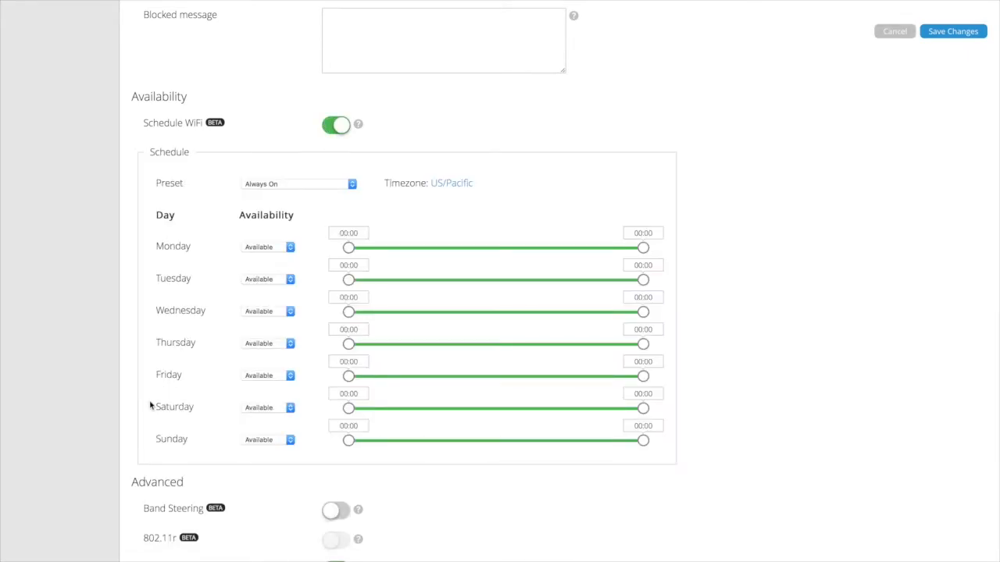
pyautogui.moveTo(244, 278)
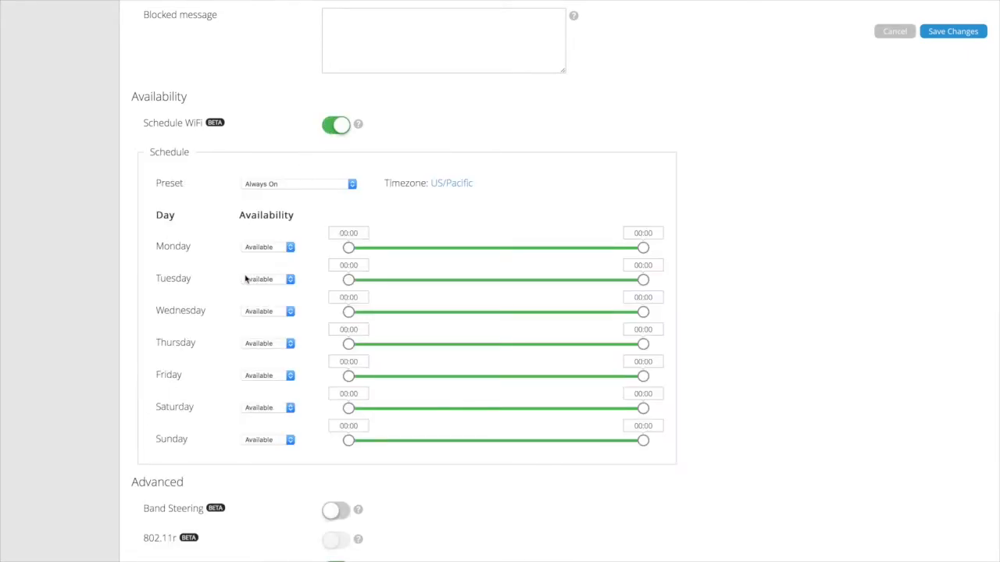
pyautogui.scroll(-3)
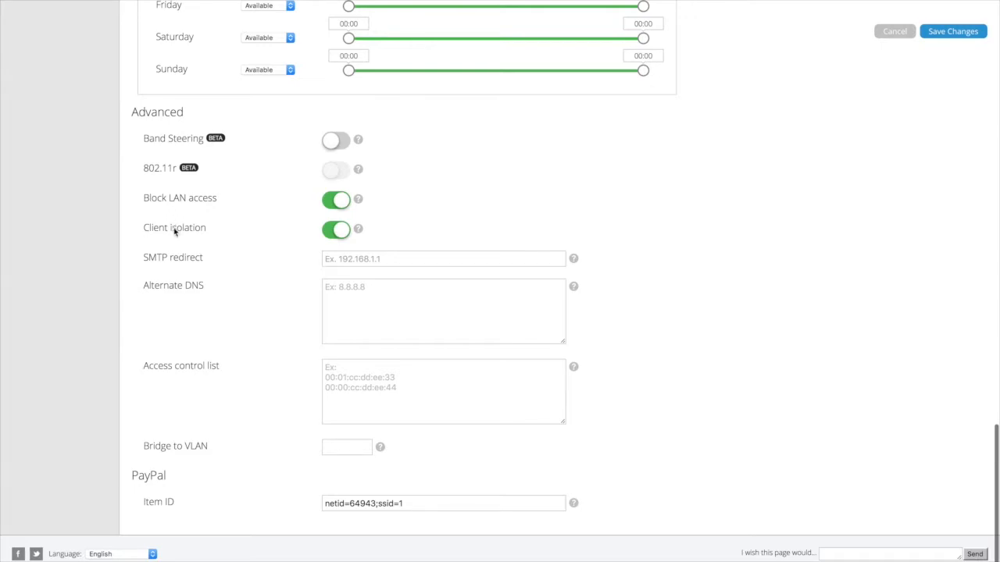
pyautogui.moveTo(238, 456)
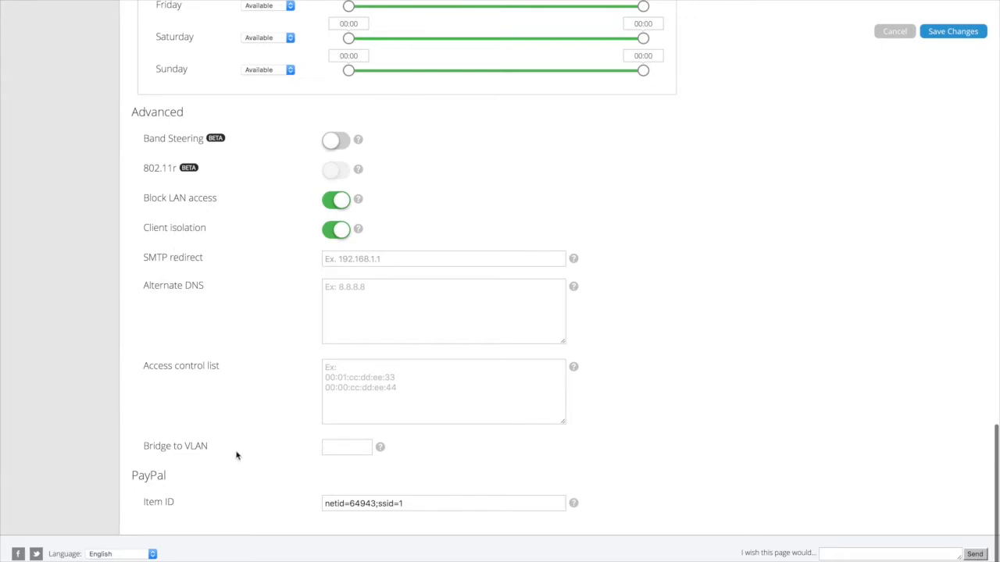
pyautogui.moveTo(242, 452)
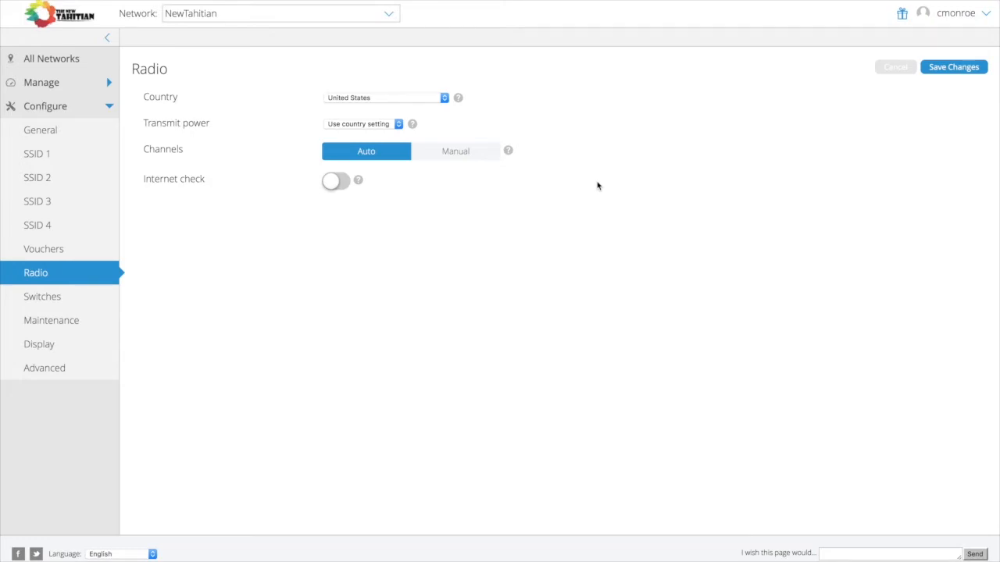
pyautogui.moveTo(416, 185)
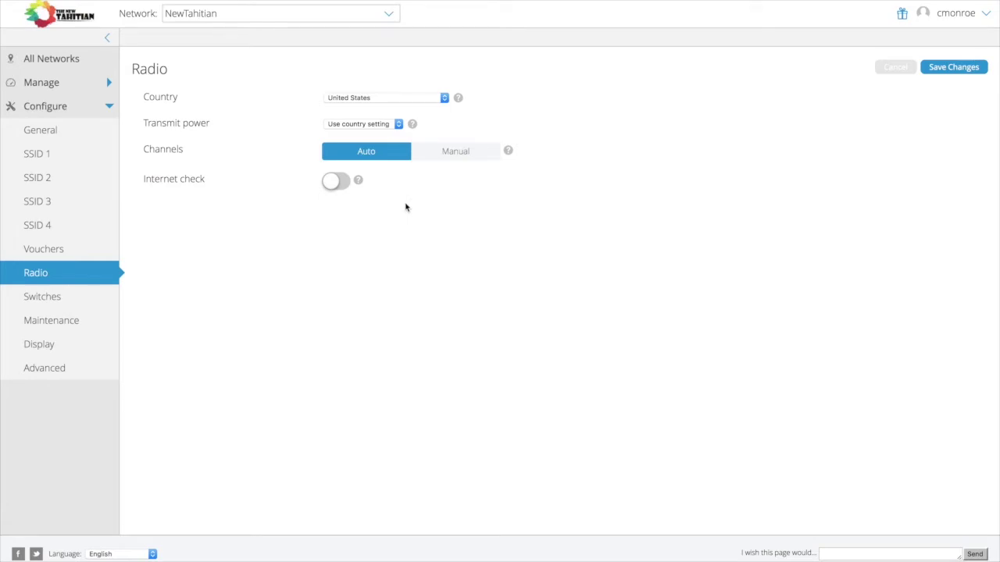
pyautogui.moveTo(82, 329)
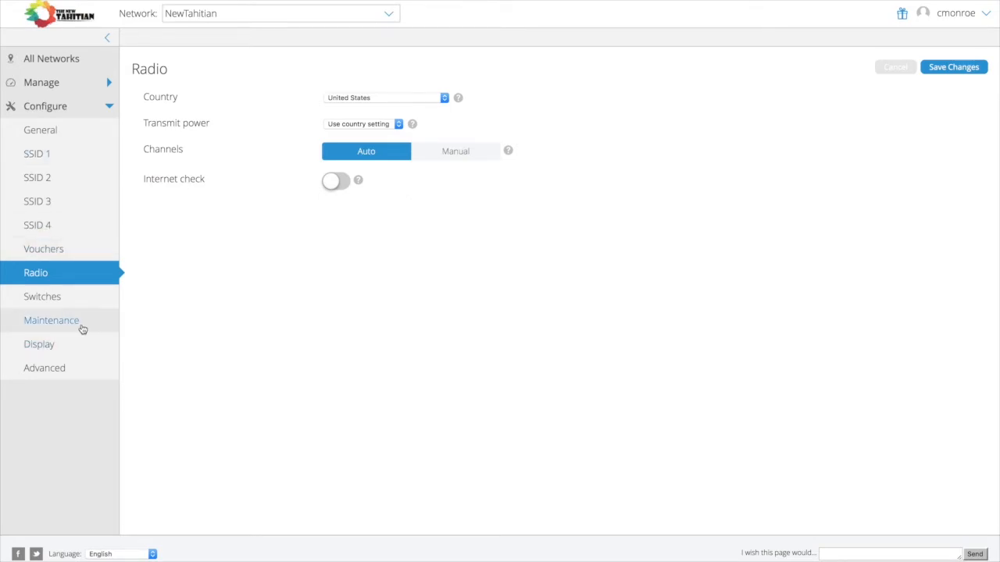
# - Review the Maintenance settings: Public Beta 6.3.10 firmware, auto-upgrade, daily two-hour 3 AM window
pyautogui.click(51, 321)
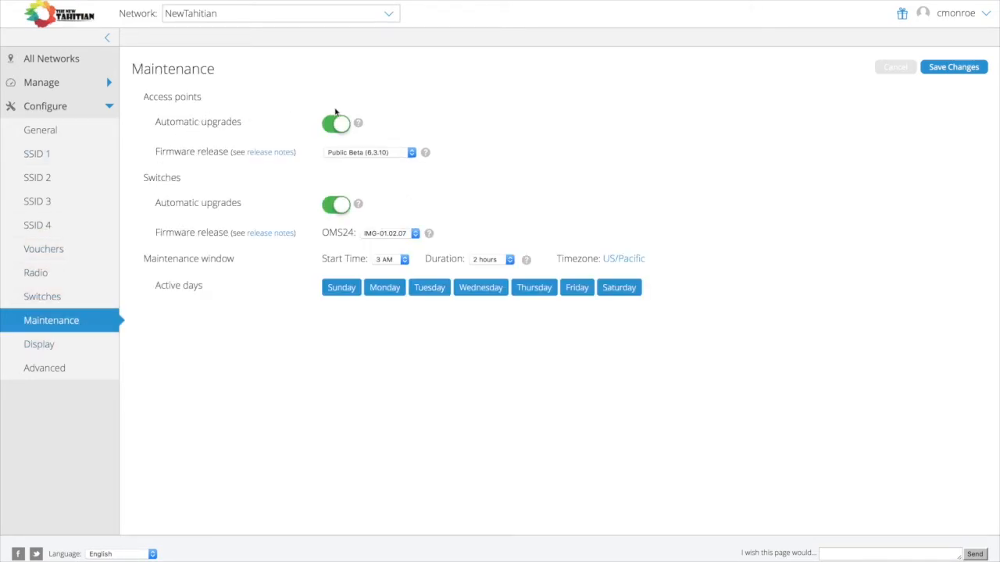
pyautogui.moveTo(396, 150)
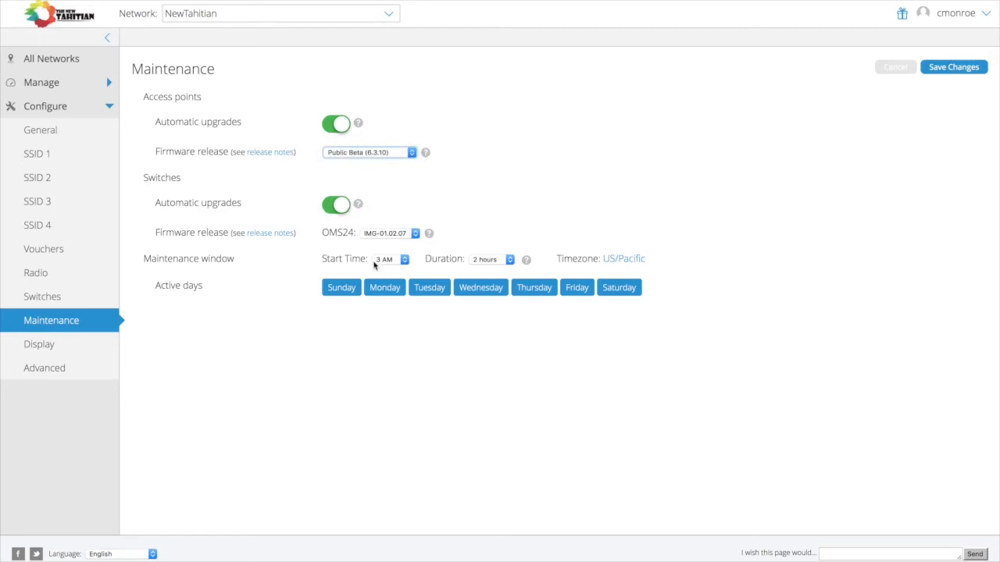
pyautogui.click(618, 288)
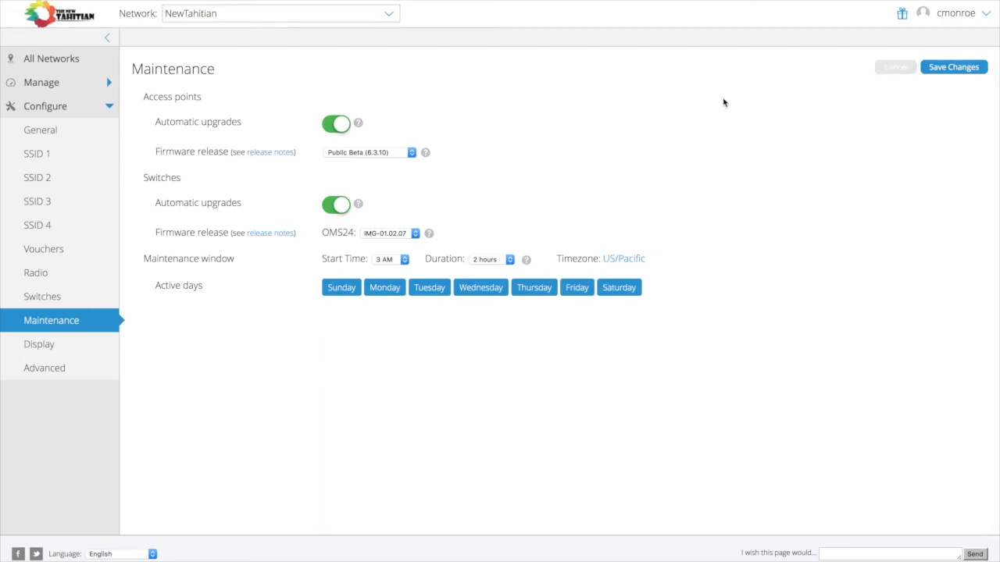
# - Show the NewTahitian Advanced settings: security, alternate servers, presence reporting, miscellaneous options
pyautogui.click(43, 368)
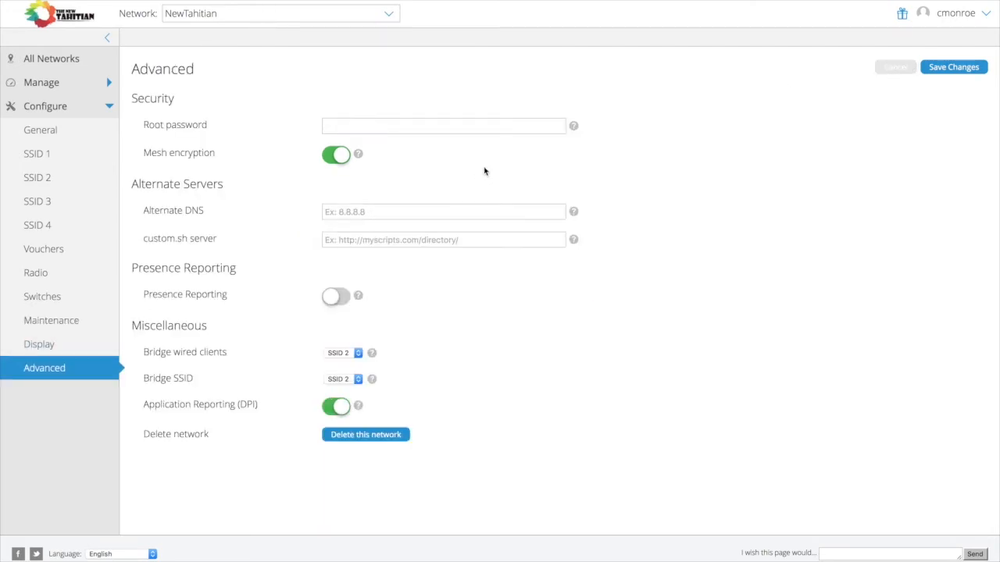
pyautogui.moveTo(500, 503)
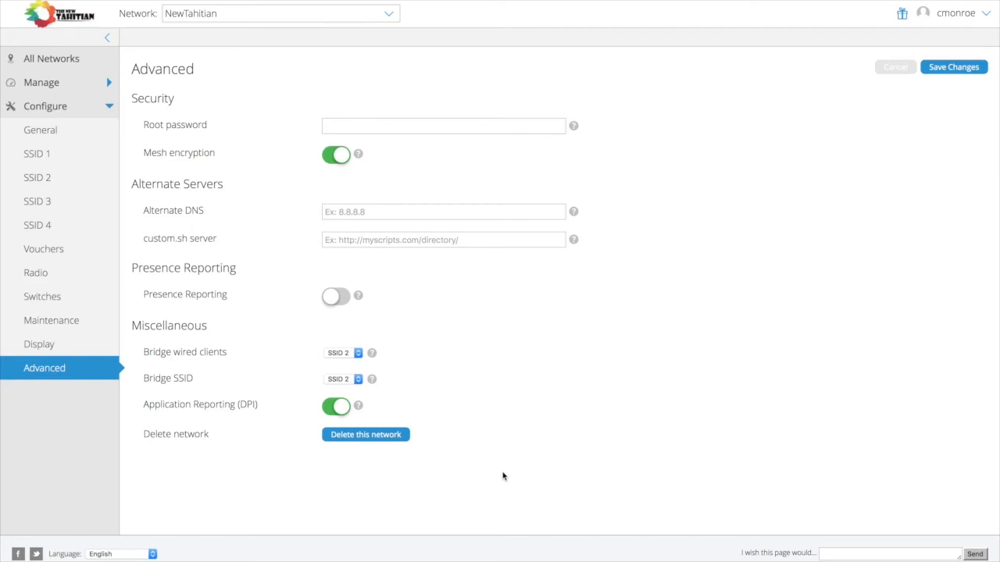
pyautogui.moveTo(730, 235)
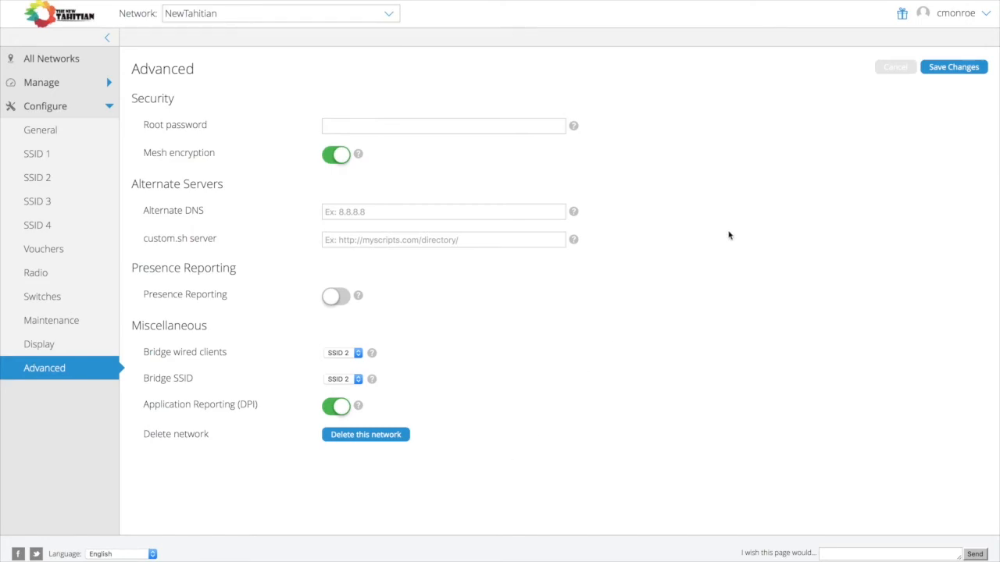